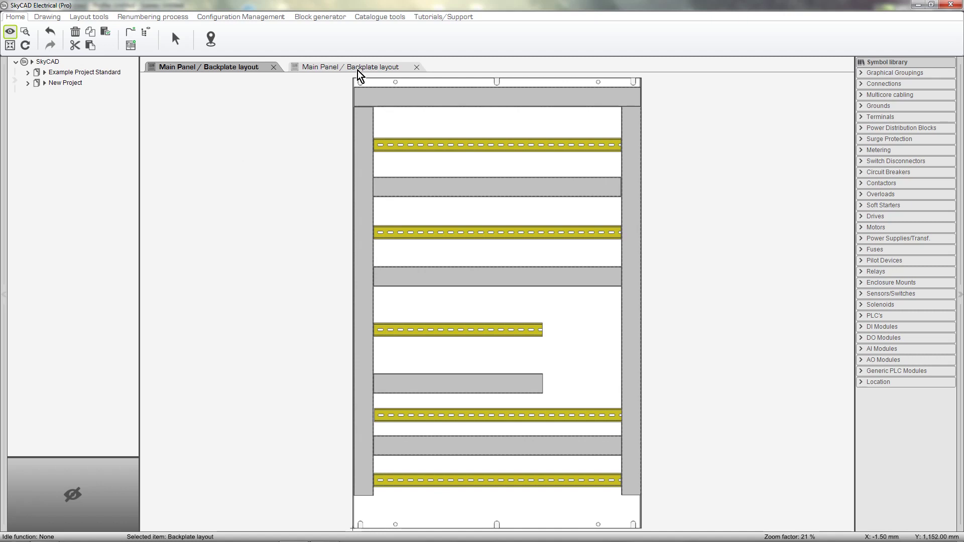
Switch to the second Main Panel backplate layout, which is still empty.
click(348, 67)
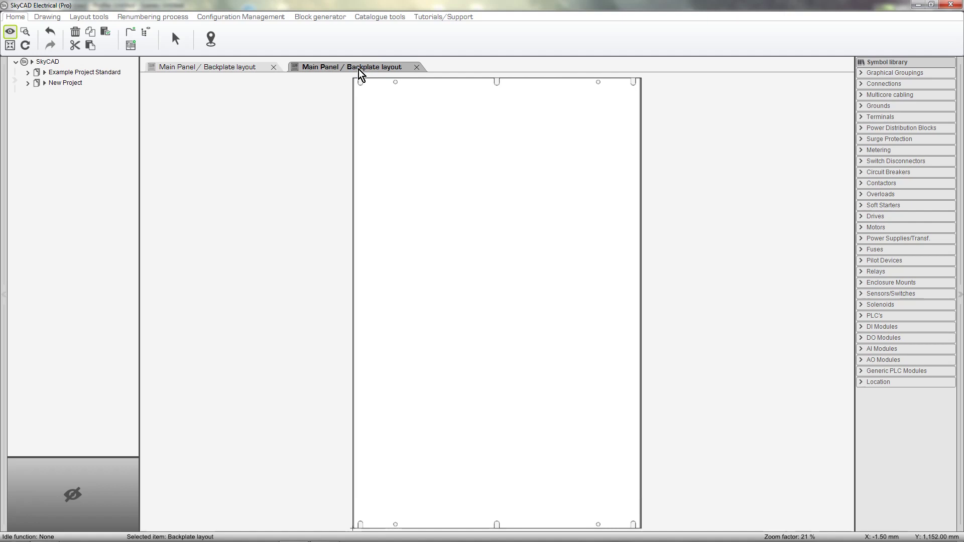
Draw a horizontal DIN rail across the upper part of the empty backplate.
click(88, 17)
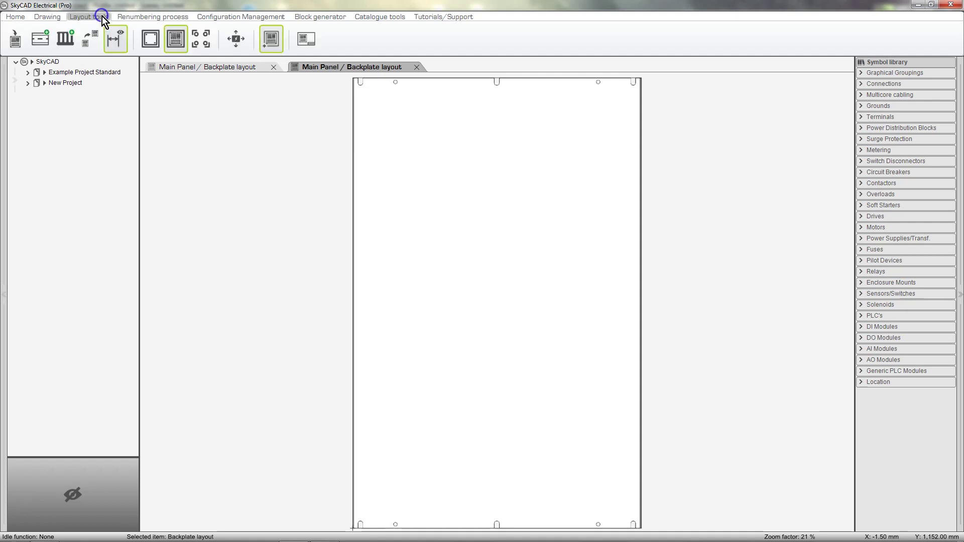
mouse_move(41, 39)
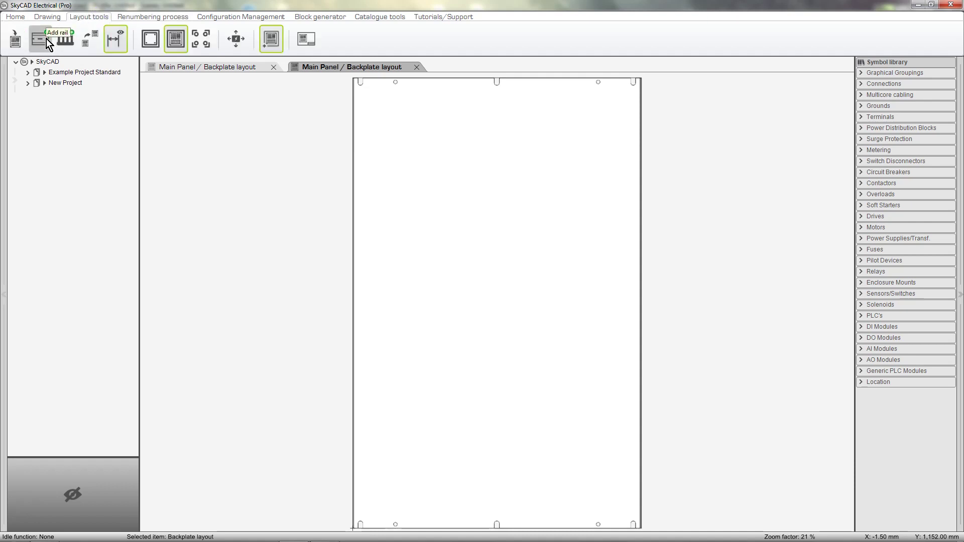
click(40, 38)
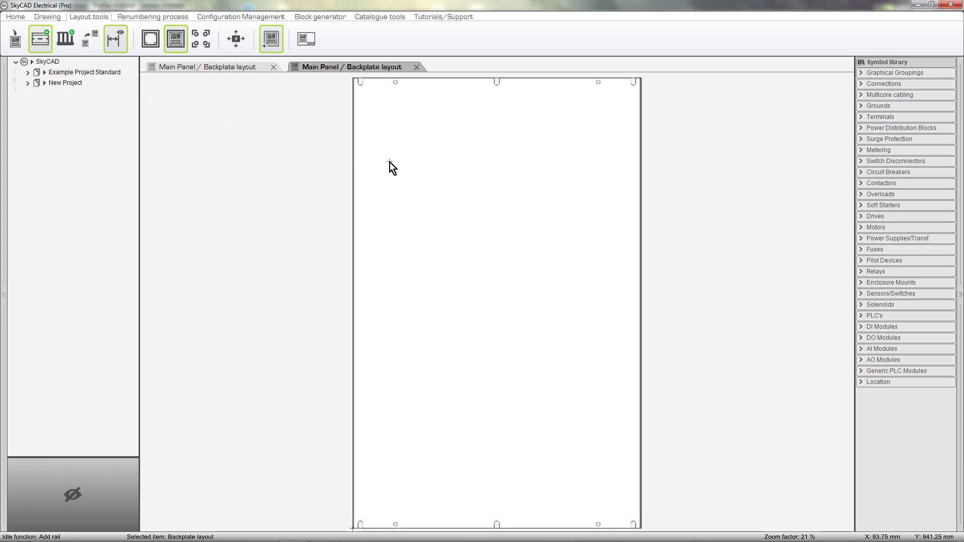
drag(390, 161, 579, 161)
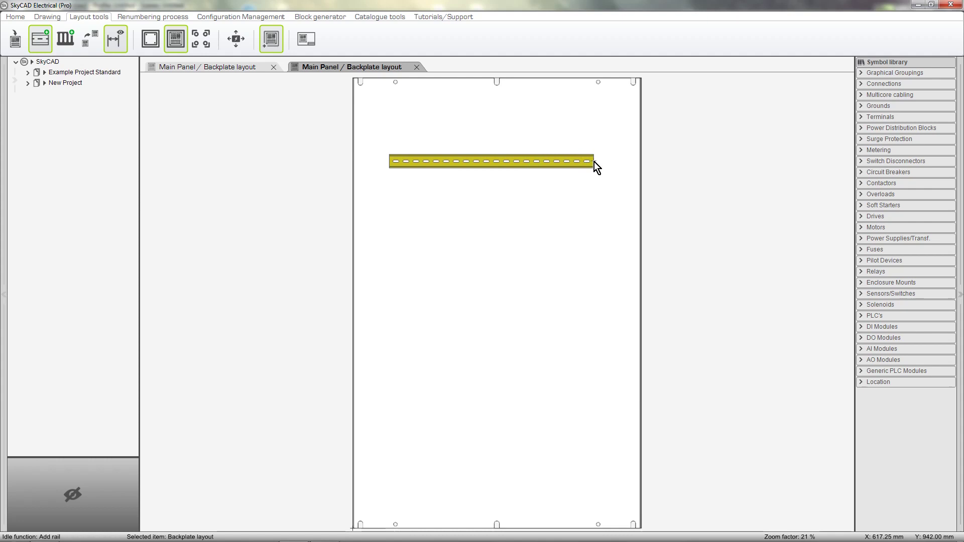
click(40, 38)
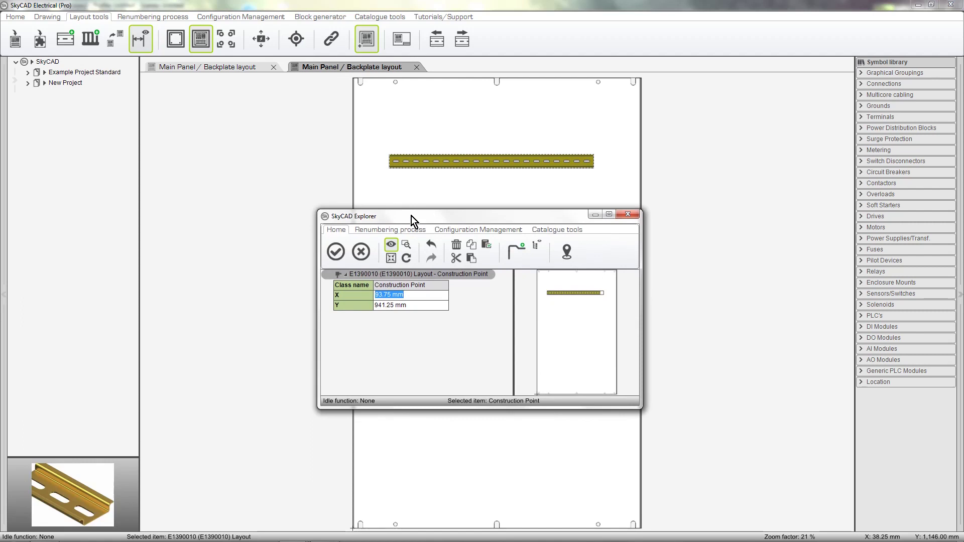
Move the DIN rail's construction point to X 90.00 mm, Y 900 mm.
text(90.00)
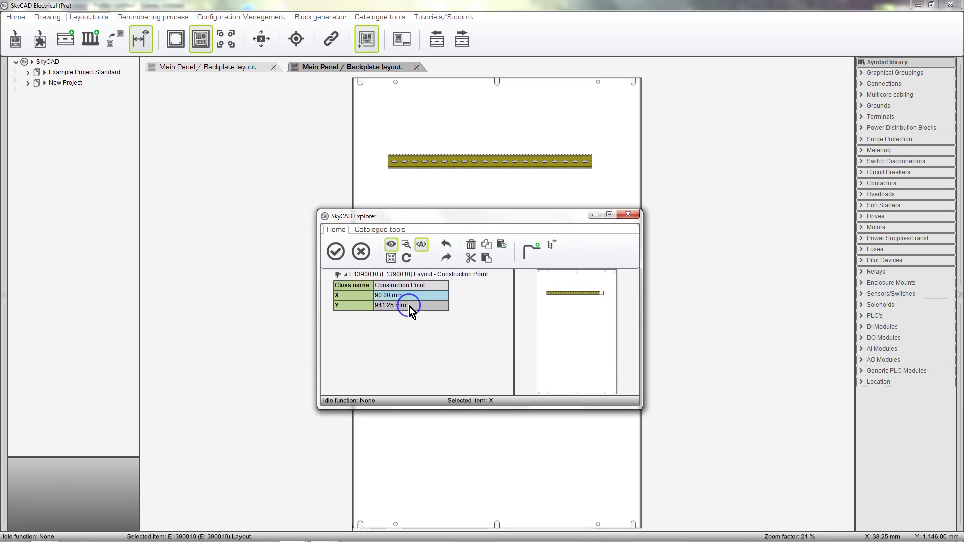
text(900)
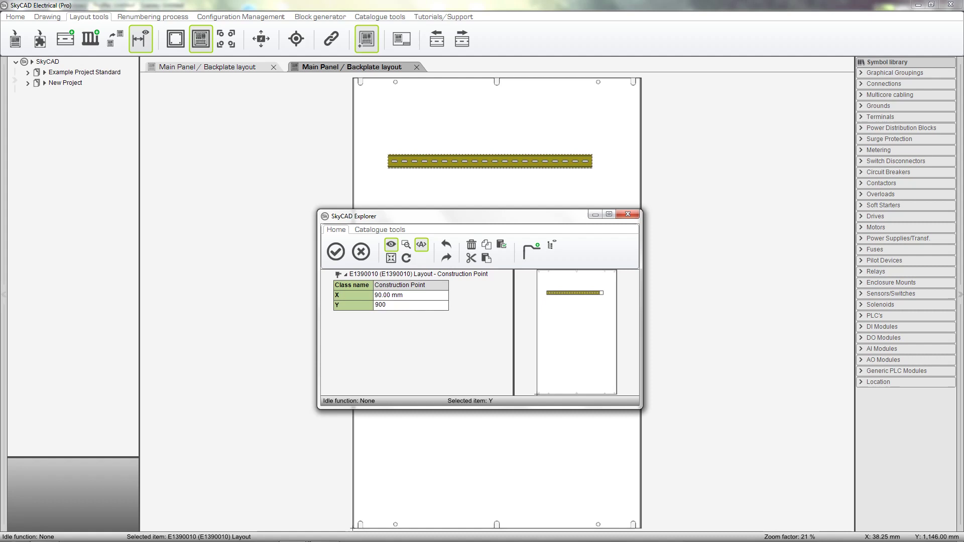
click(336, 252)
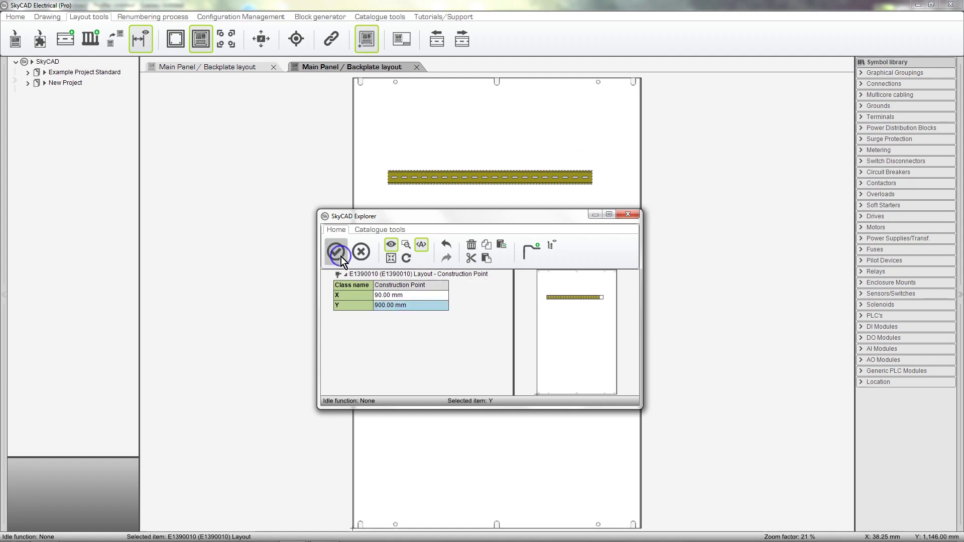
click(339, 253)
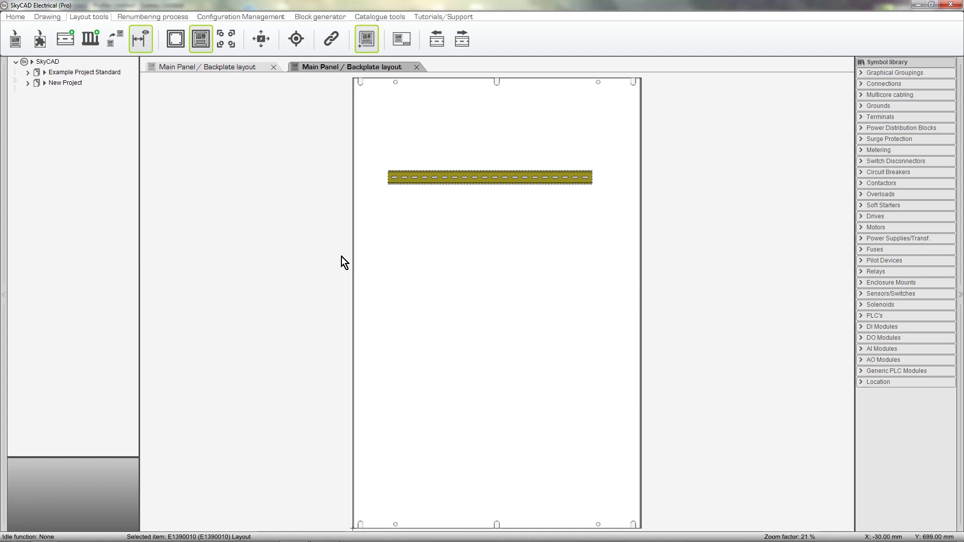
Select the shortened DIN rail and bring up its properties in SkyCAD Explorer.
click(589, 175)
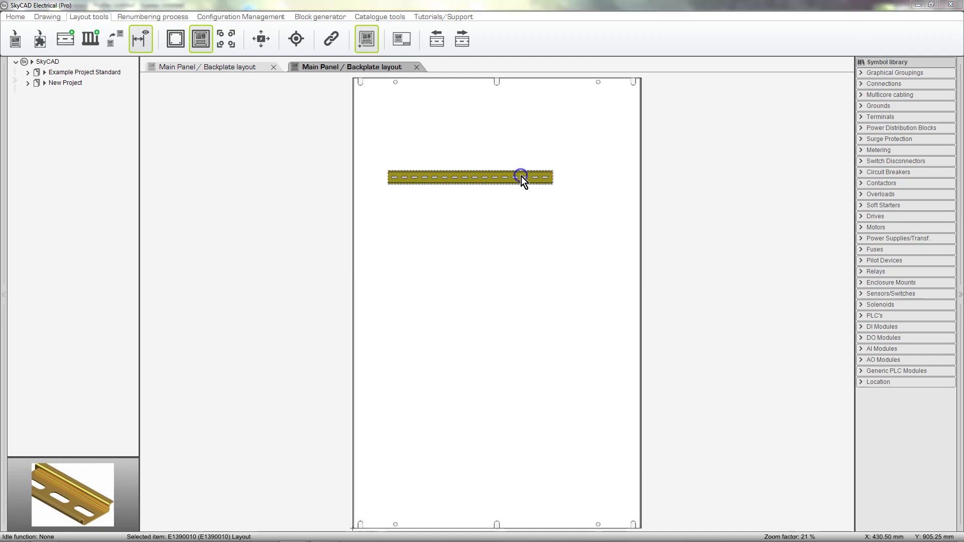
double_click(520, 177)
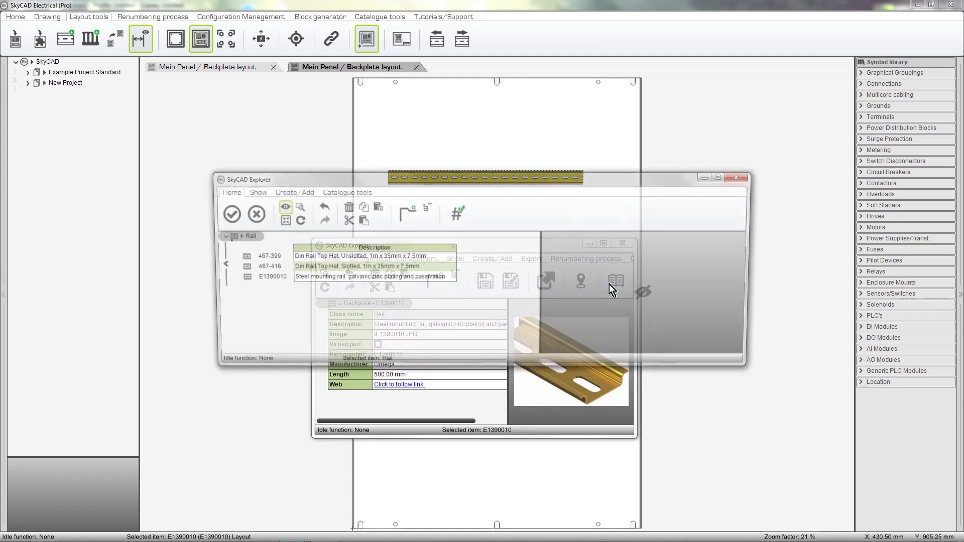
Assign part number E1390010, the Omega steel mounting rail, then close the rail's properties.
click(264, 266)
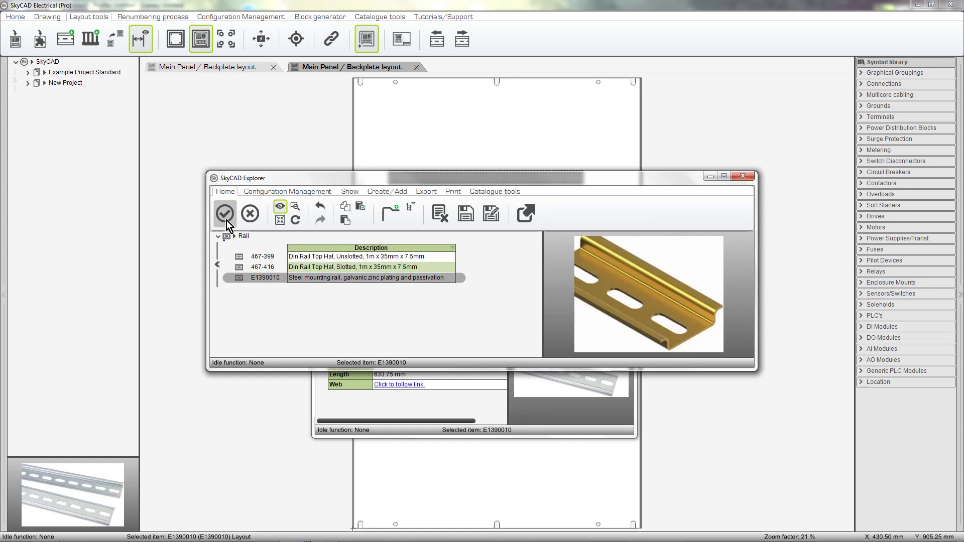
click(225, 213)
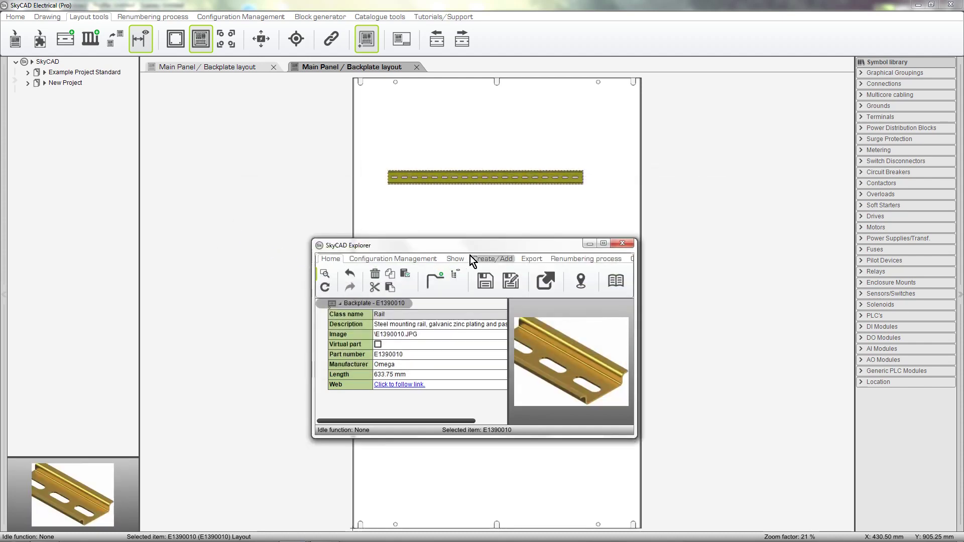
click(623, 244)
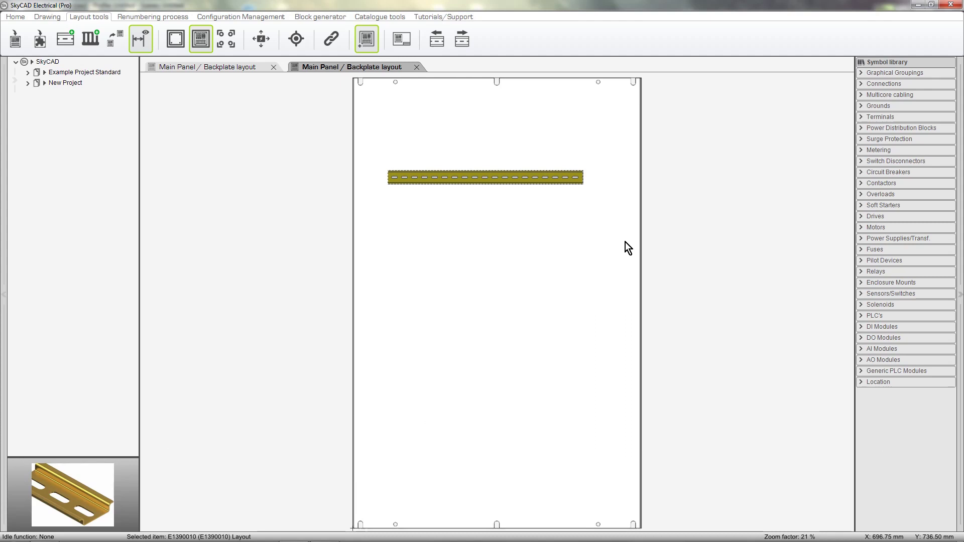
mouse_move(118, 64)
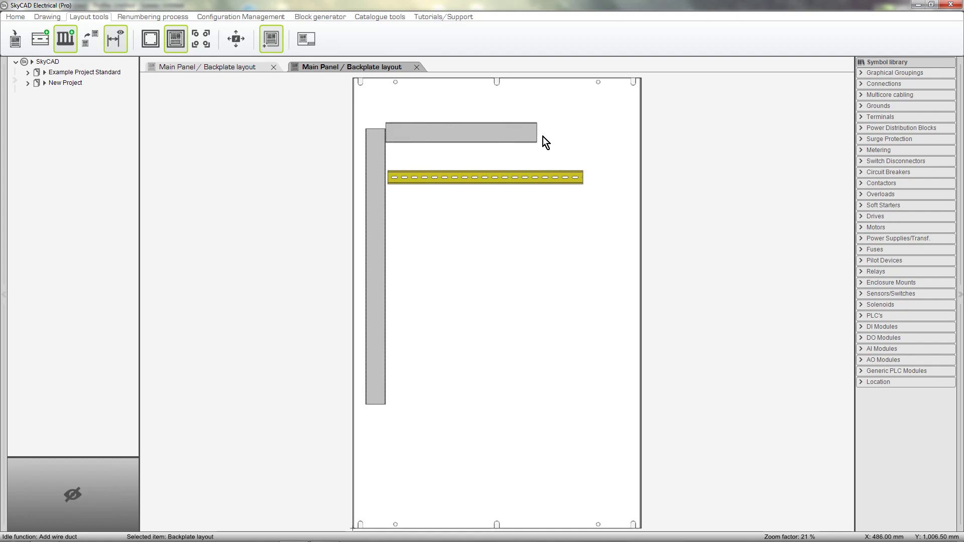
Extend the top wire duct to full length, finish adding ducts, and select it.
drag(537, 131, 597, 131)
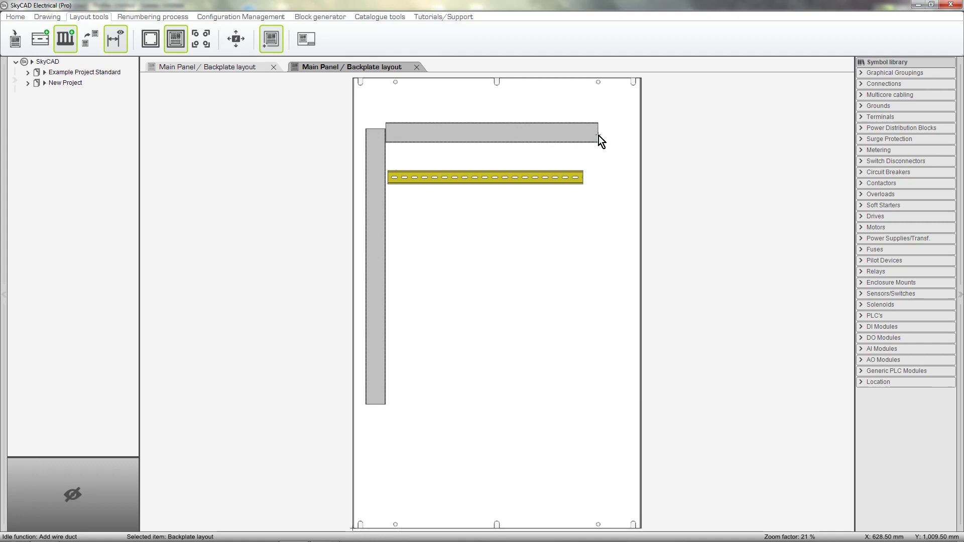
click(65, 39)
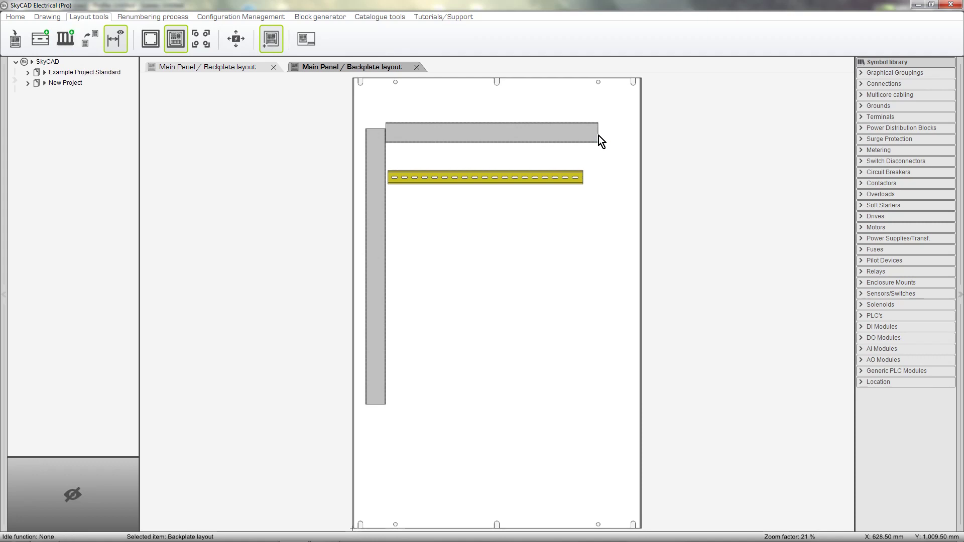
click(492, 129)
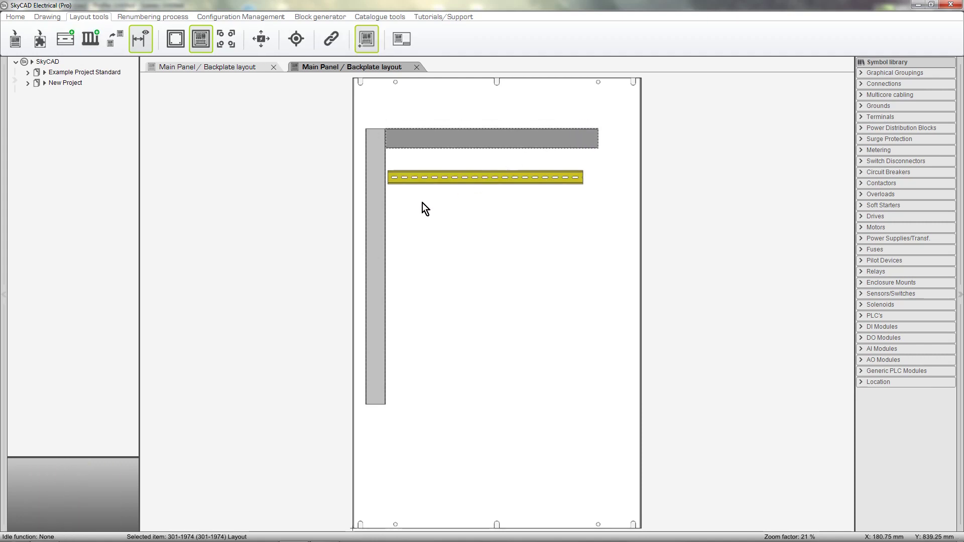
Bring up the wire duct parts list with 25 mm and 50 mm grey PVC slotted trunking.
click(422, 177)
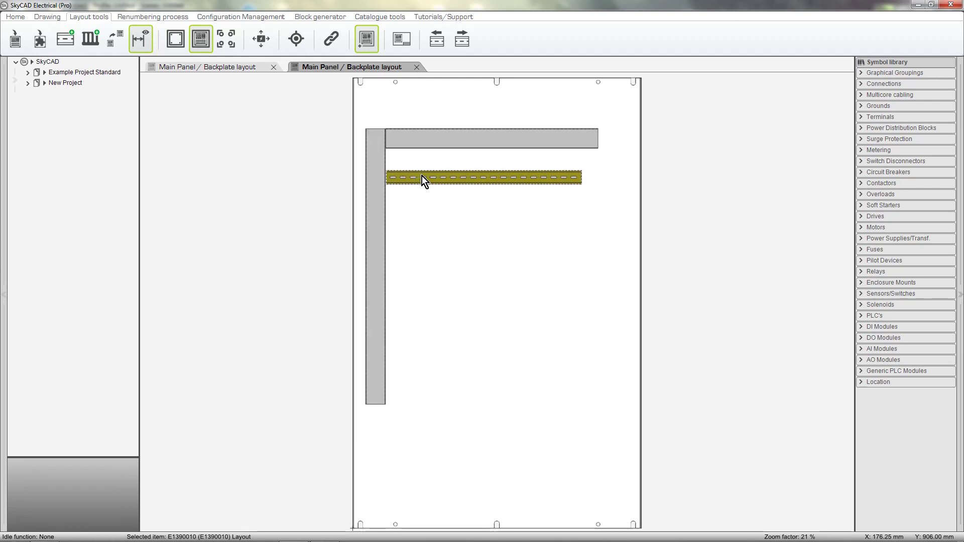
right_click(424, 178)
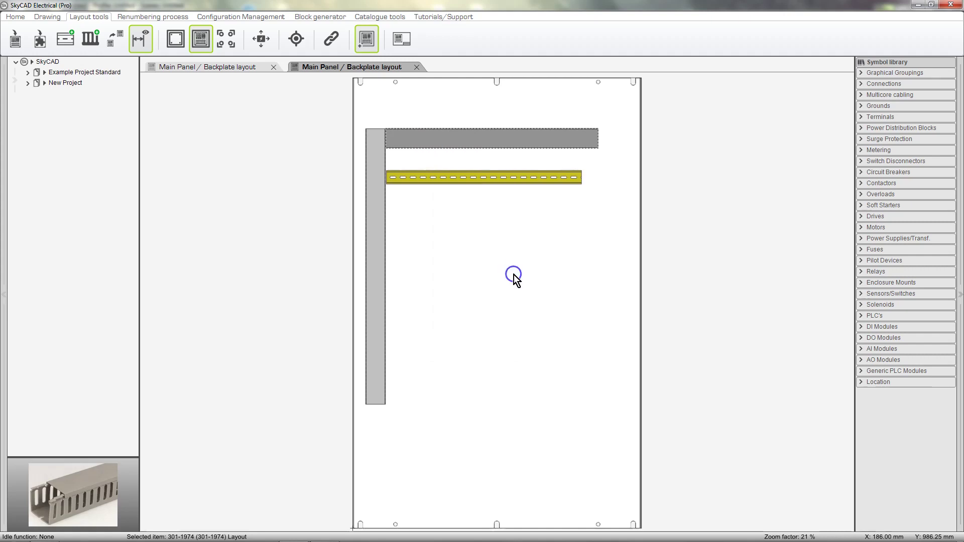
double_click(483, 178)
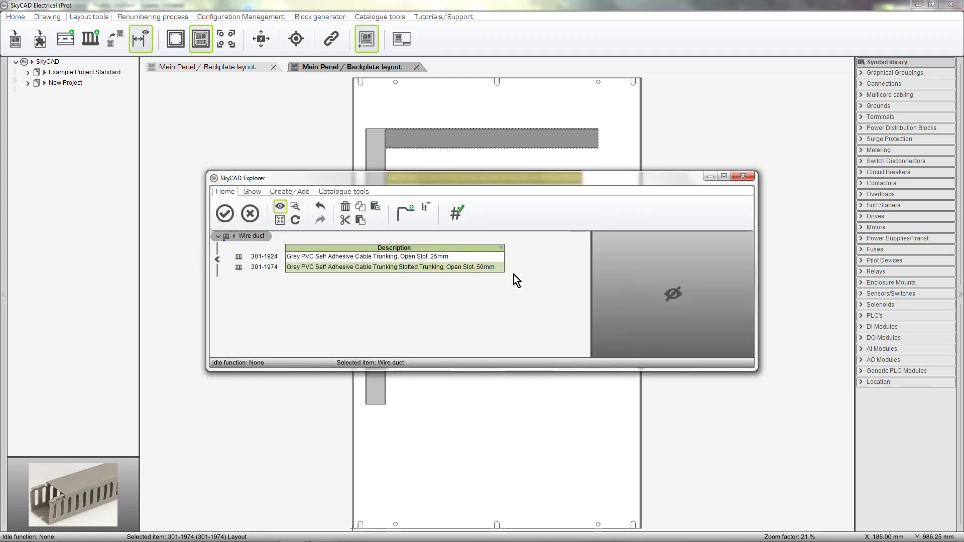